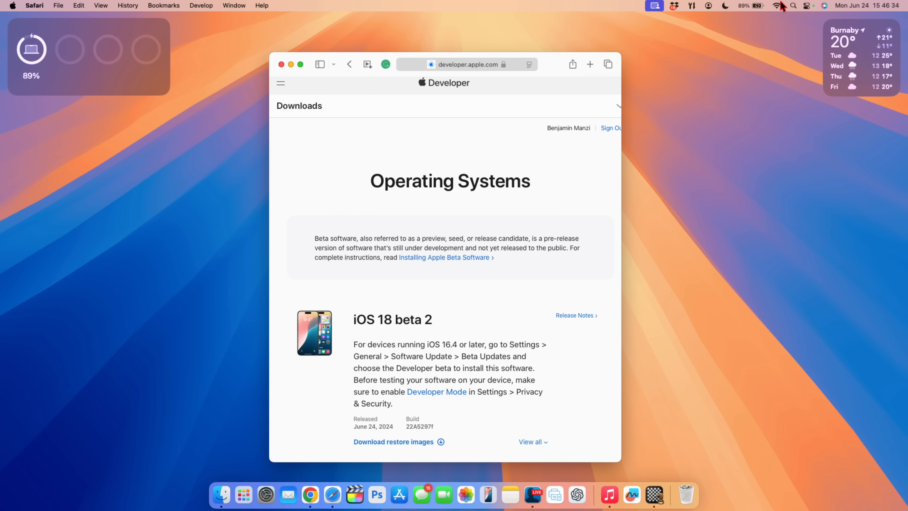
scroll("down", 3)
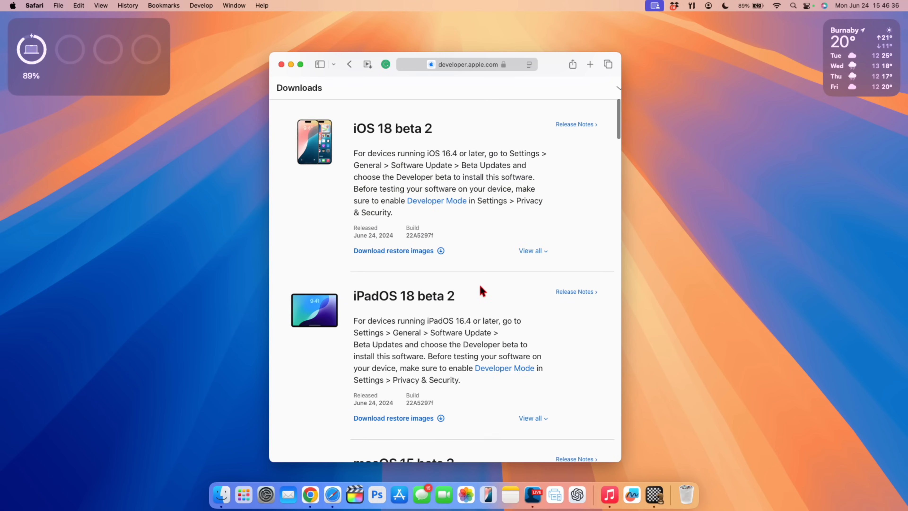